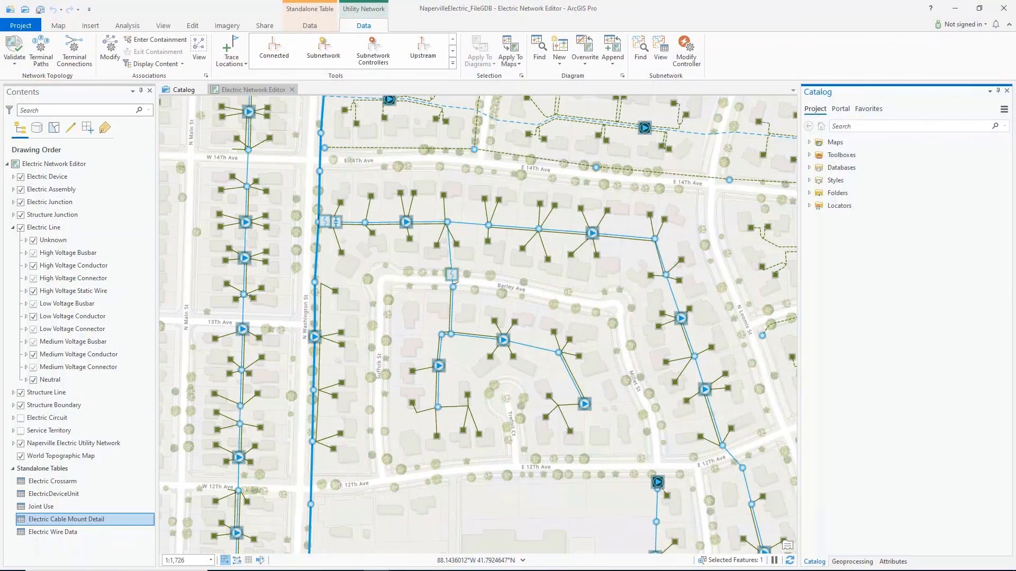
# - Place a trace starting point on the low voltage conductor near E 12th Ave in the Naperville Electric Utility Network
pyautogui.click(74, 443)
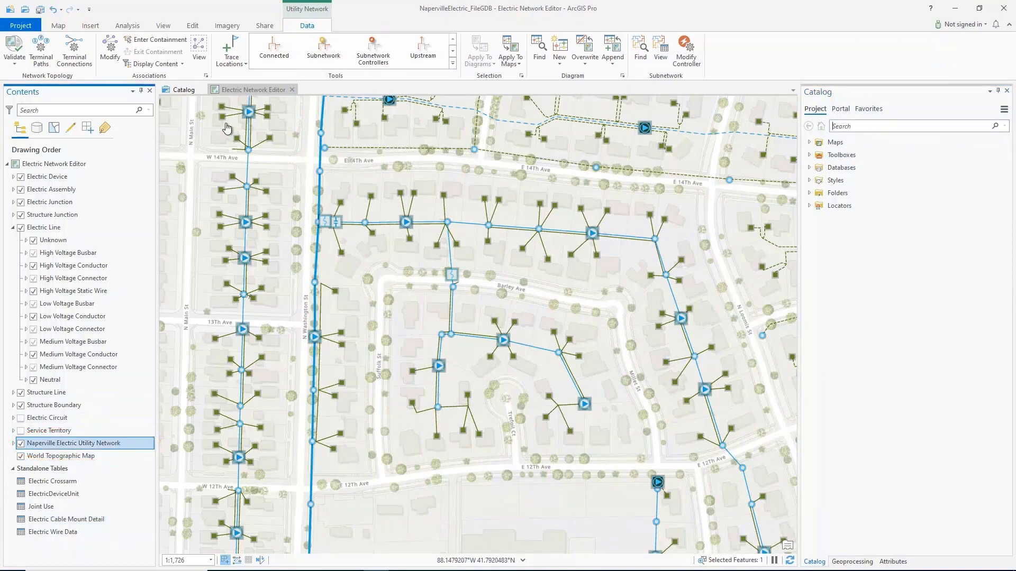
pyautogui.click(230, 52)
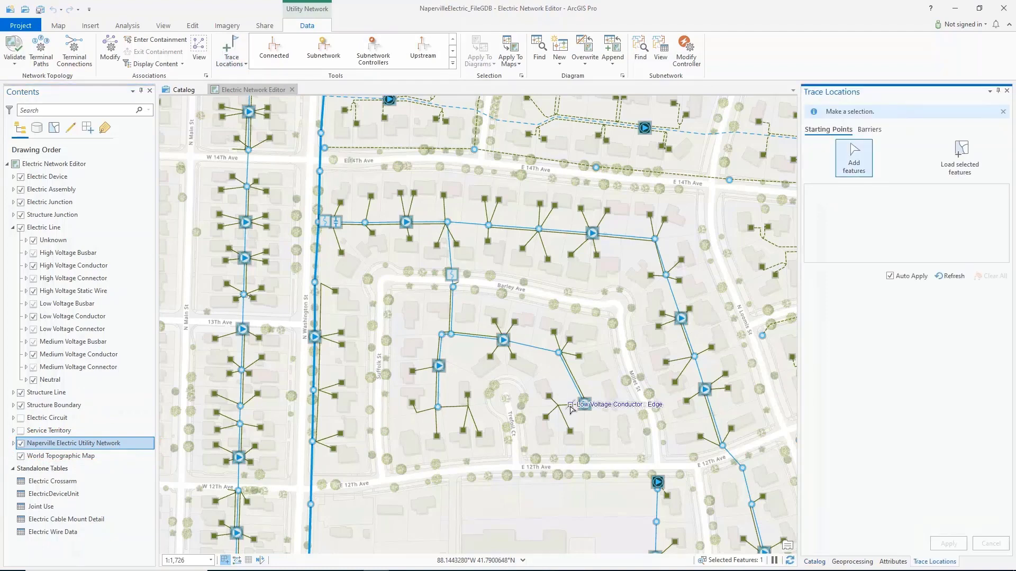
pyautogui.click(422, 51)
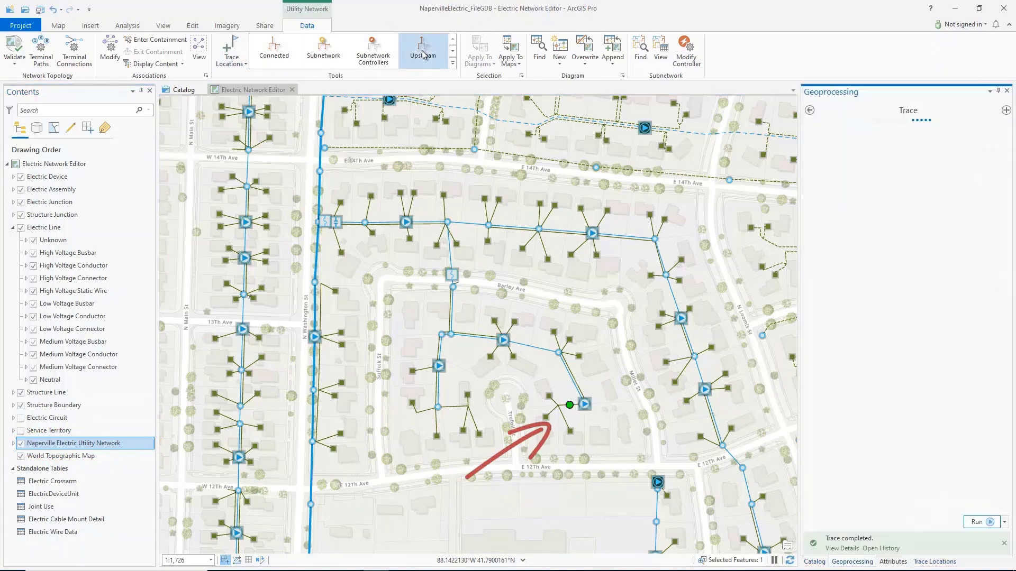
# - Run the upstream trace on the Electric Distribution tier to select the feeding path
pyautogui.click(422, 51)
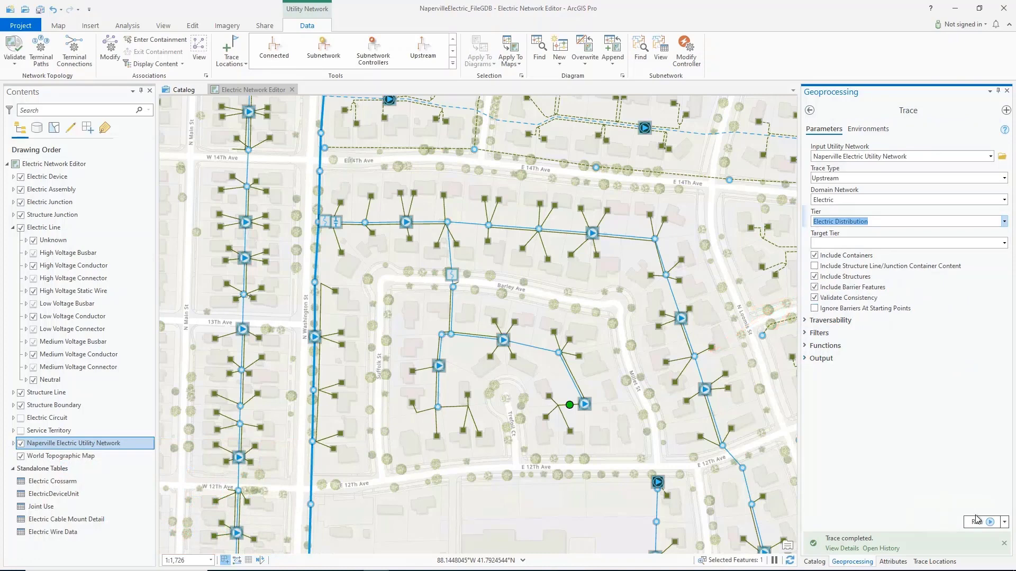
pyautogui.click(979, 514)
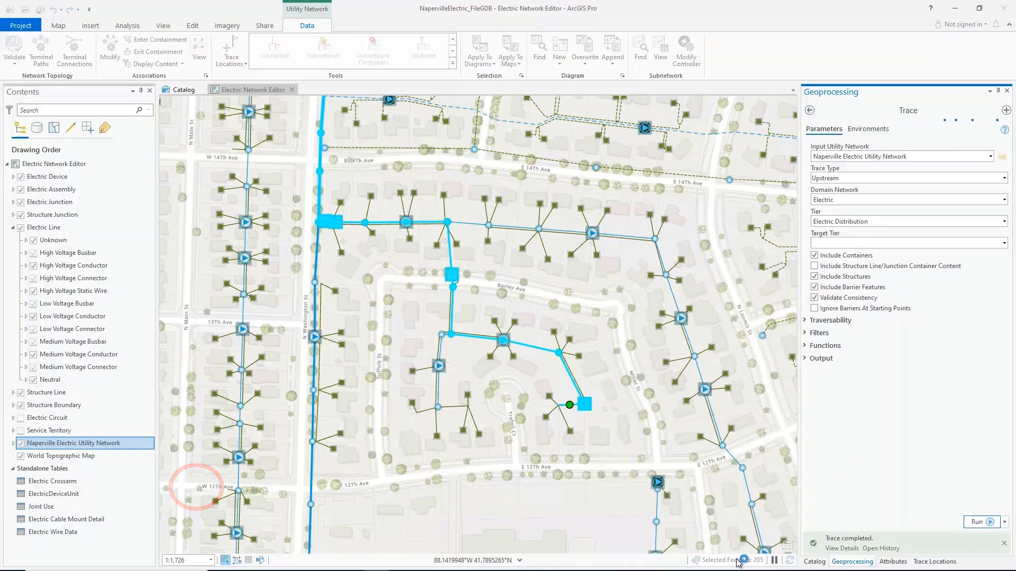
pyautogui.scroll(-3)
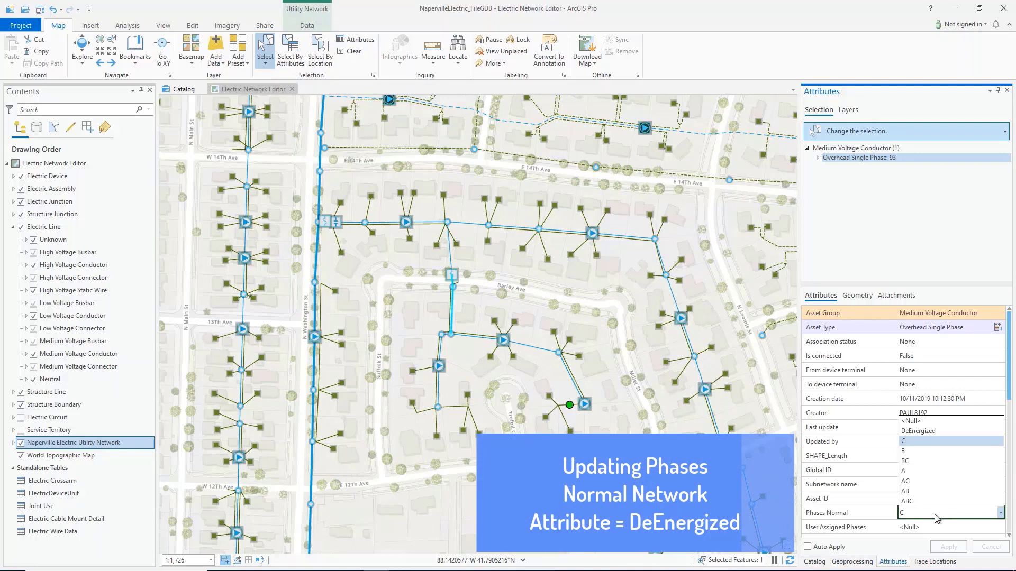
# - Choose DeEnergized for the medium voltage conductor's Phases Normal and apply the change
pyautogui.click(917, 431)
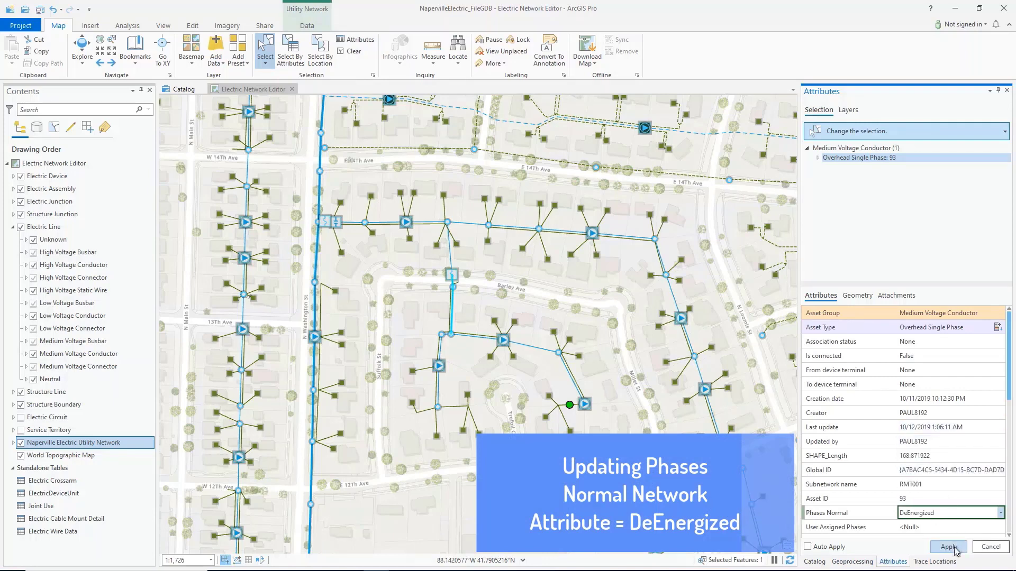
pyautogui.click(947, 546)
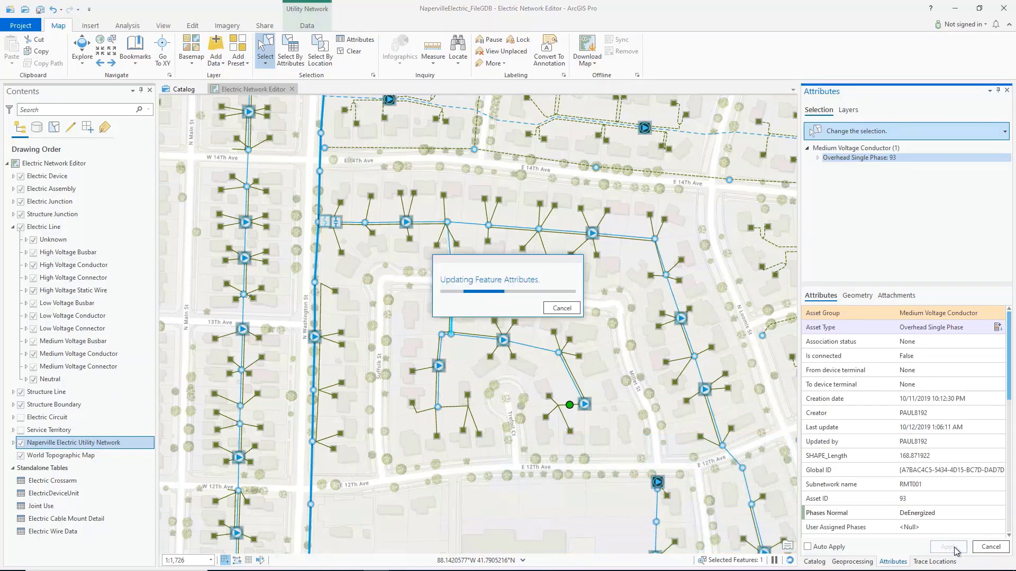
pyautogui.click(947, 547)
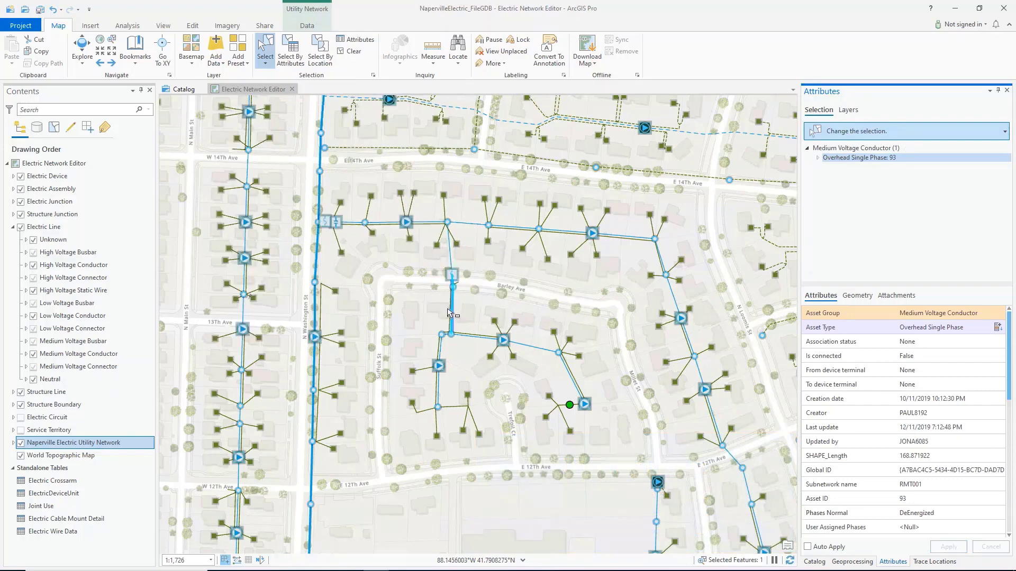
pyautogui.scroll(-3)
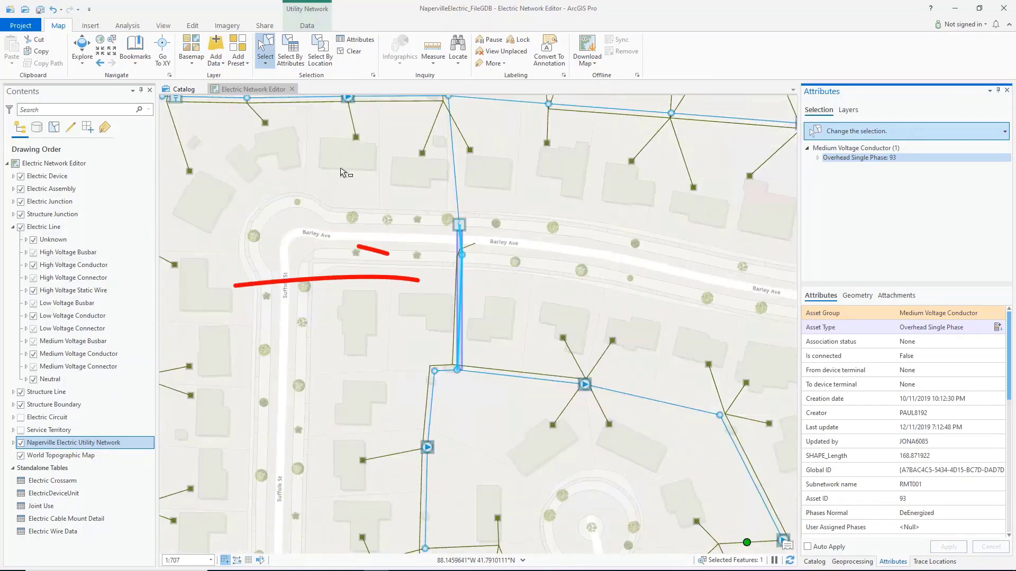
pyautogui.click(308, 25)
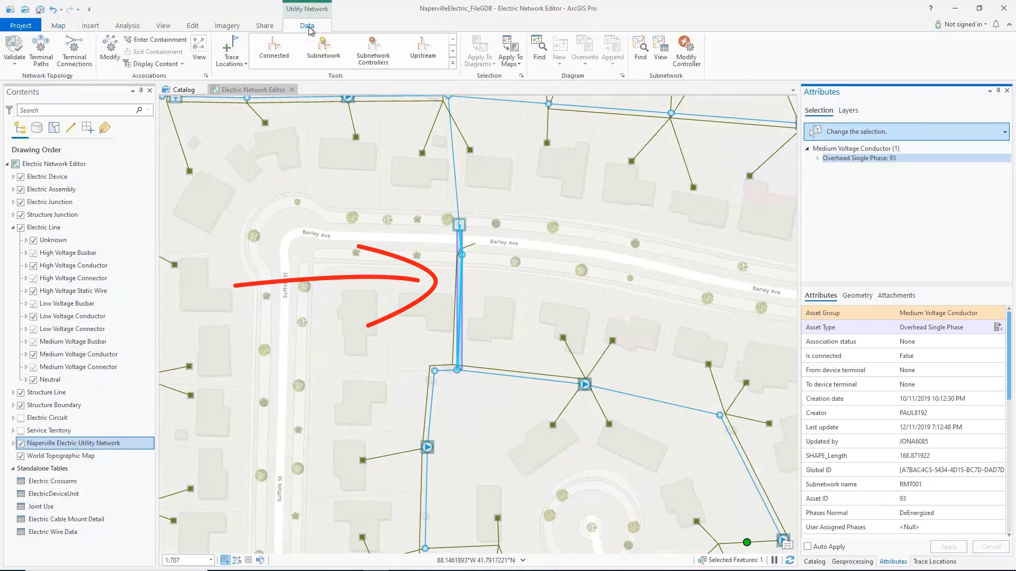
# - Run an Electric Distribution upstream trace with a Phases Normal = DeEnergized barrier, validation off
pyautogui.click(422, 51)
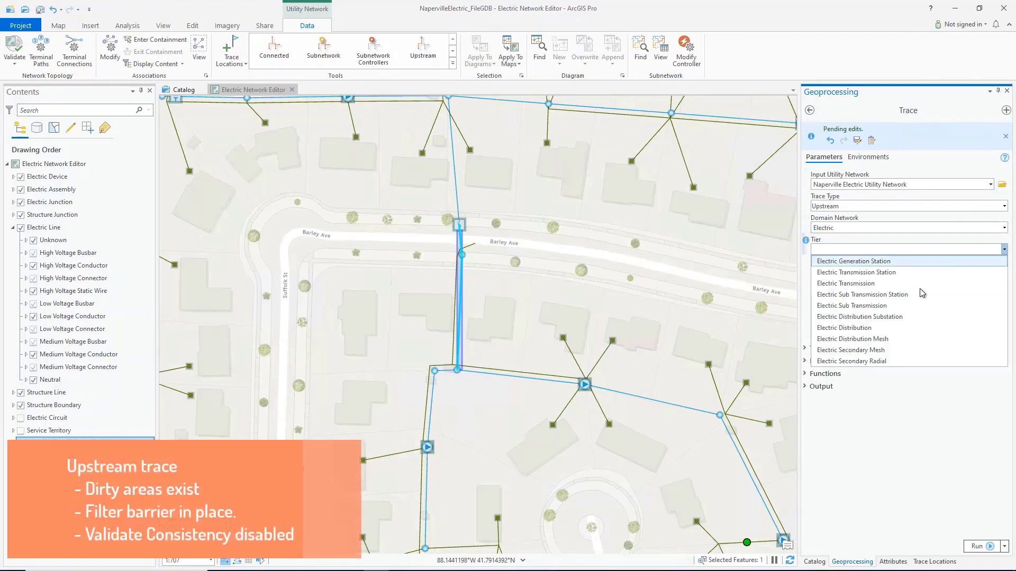
pyautogui.click(844, 328)
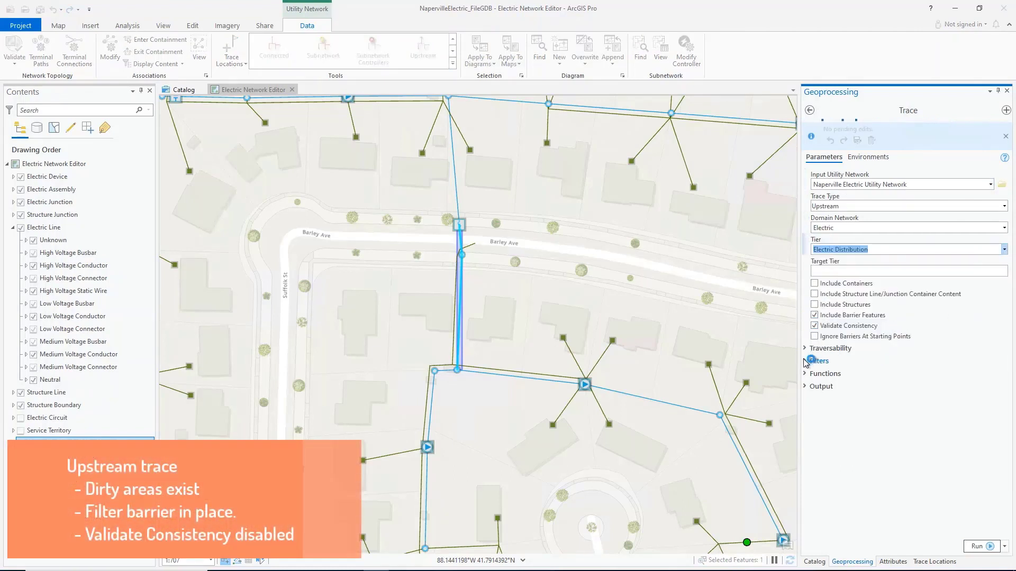
pyautogui.click(806, 361)
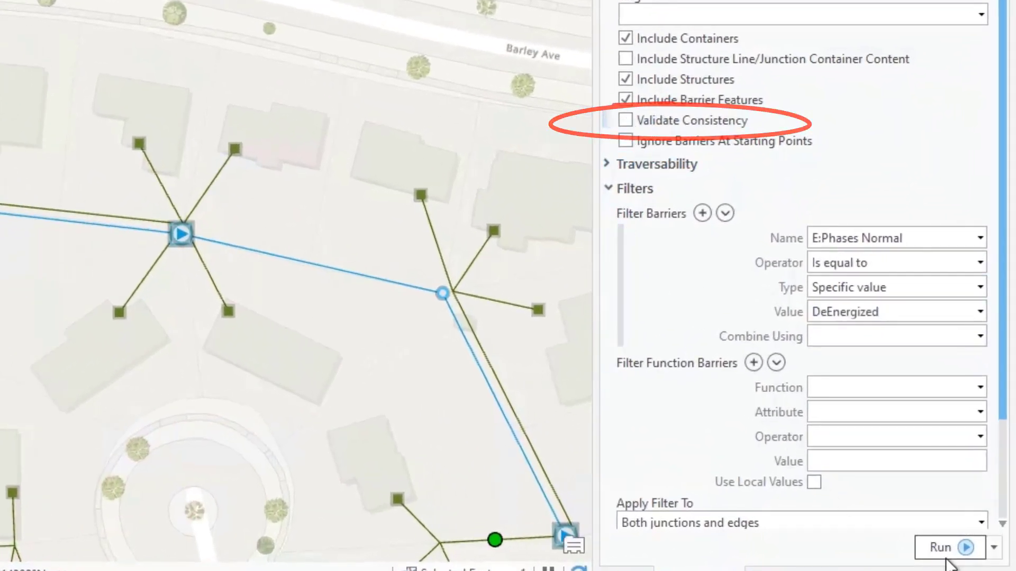
pyautogui.click(946, 548)
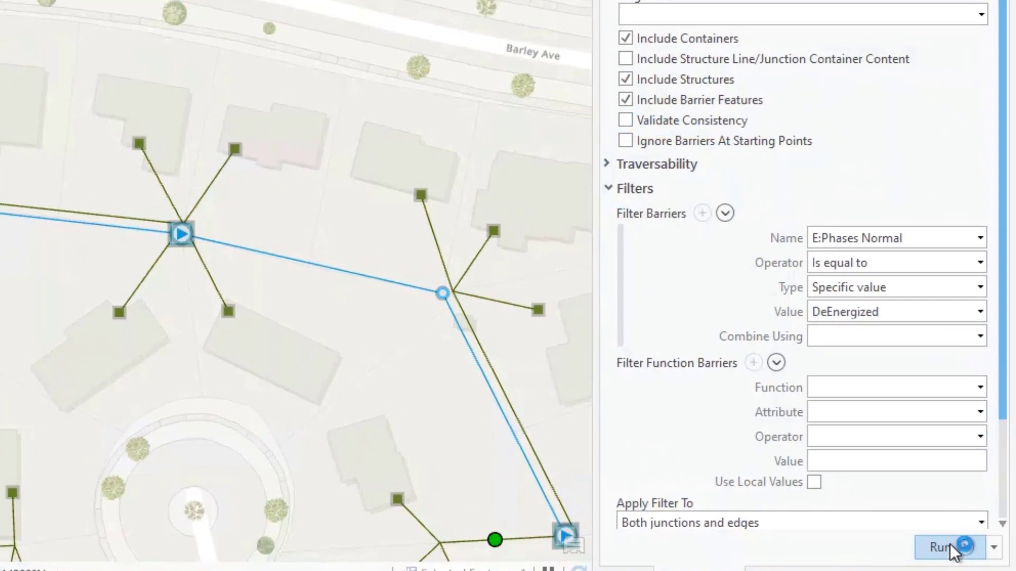
pyautogui.click(946, 547)
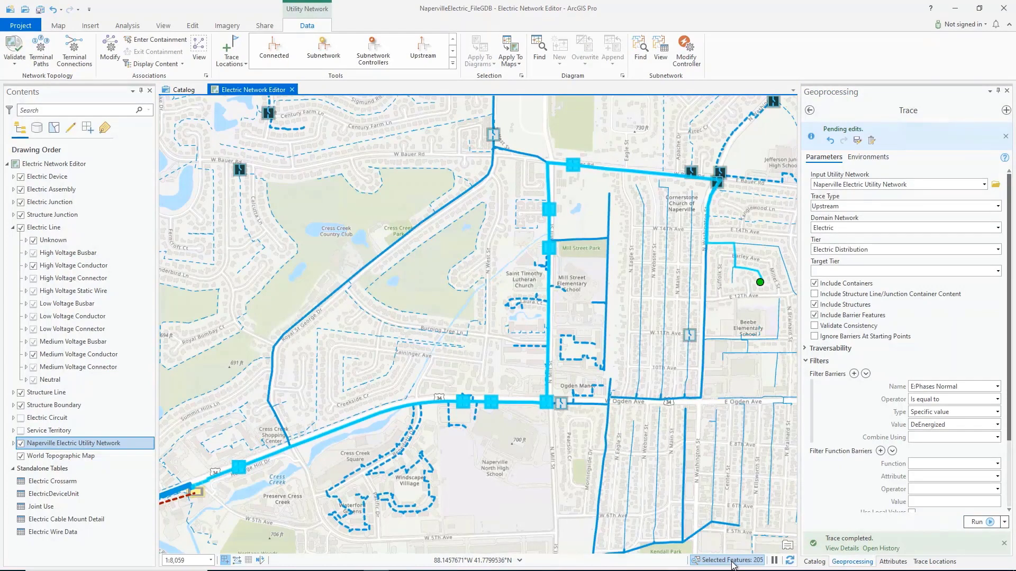
pyautogui.click(58, 24)
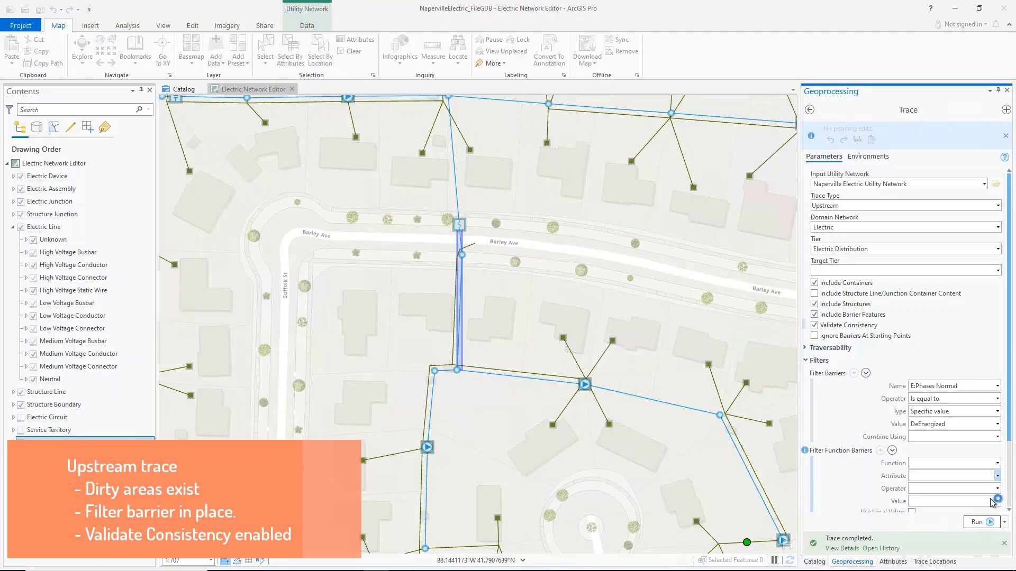
# - Rerun the trace with Validate Consistency on and read the dirty-areas error details
pyautogui.click(978, 522)
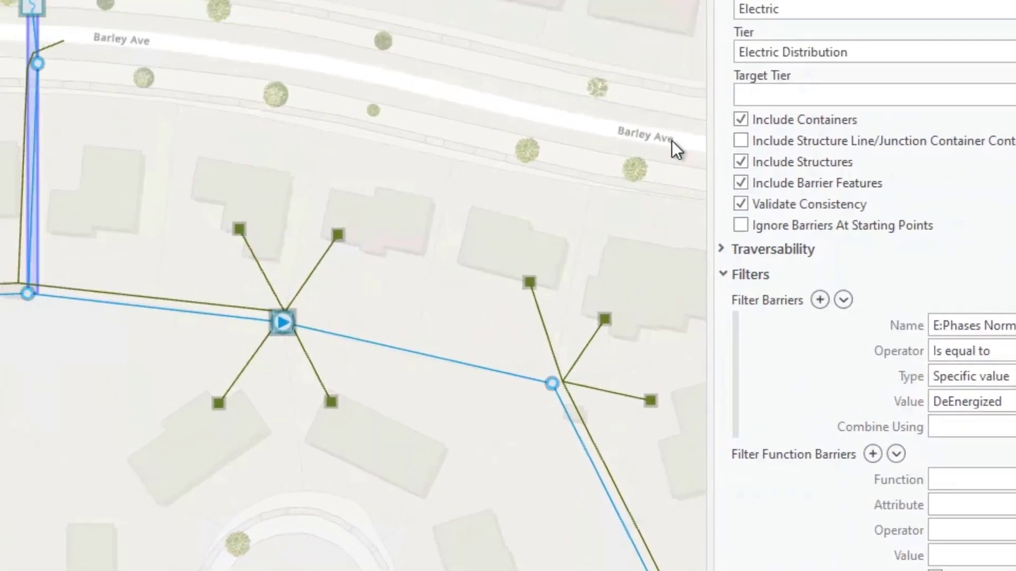
pyautogui.click(284, 322)
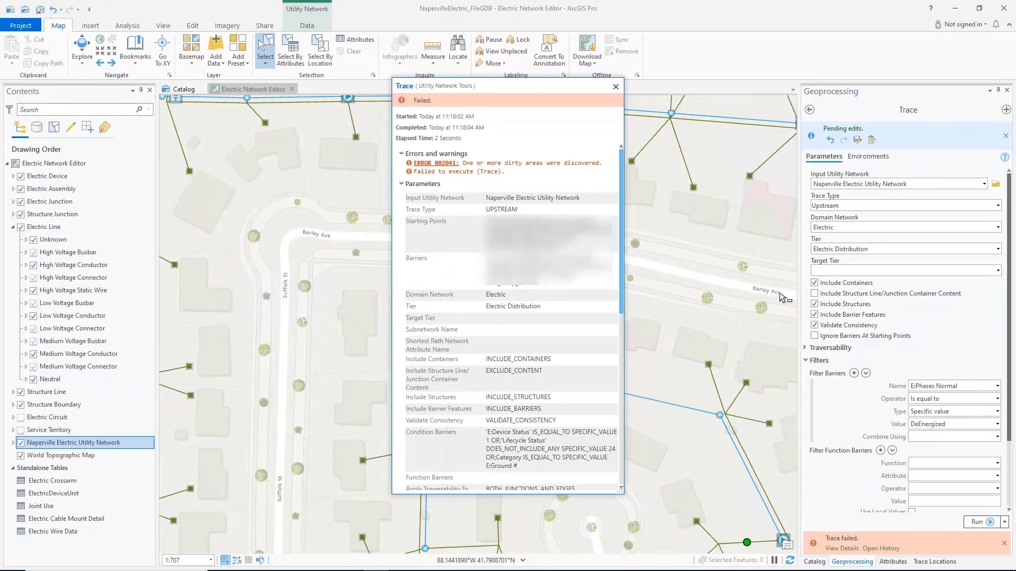
pyautogui.moveTo(828, 331)
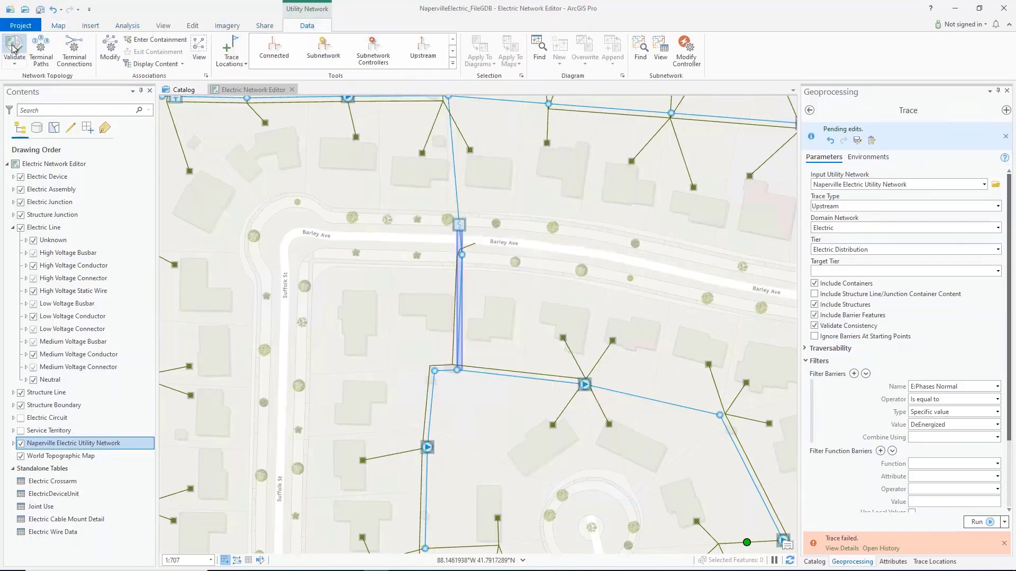
# - Validate the network topology to clear dirty areas, then rerun the upstream trace
pyautogui.click(14, 50)
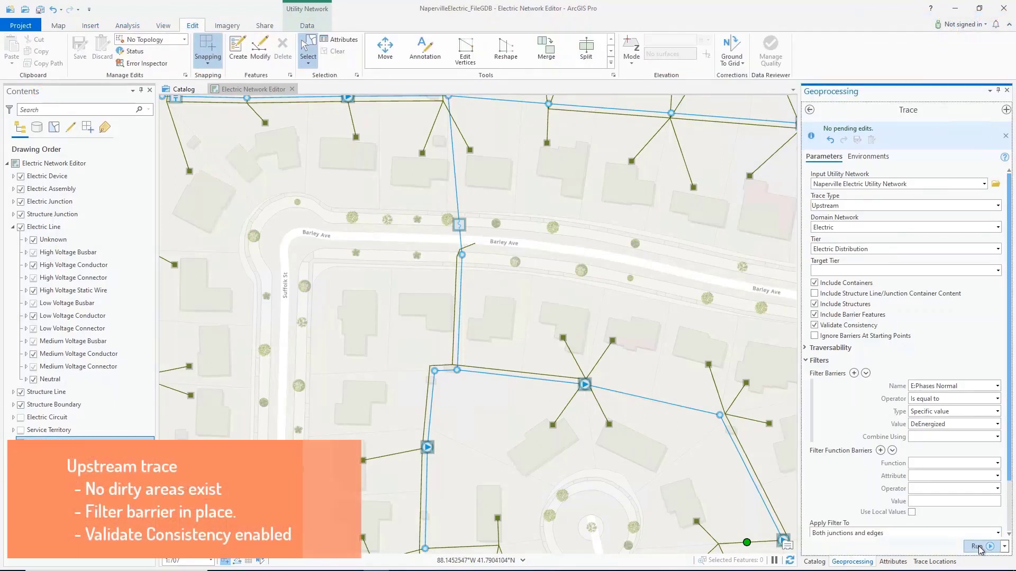
pyautogui.click(981, 548)
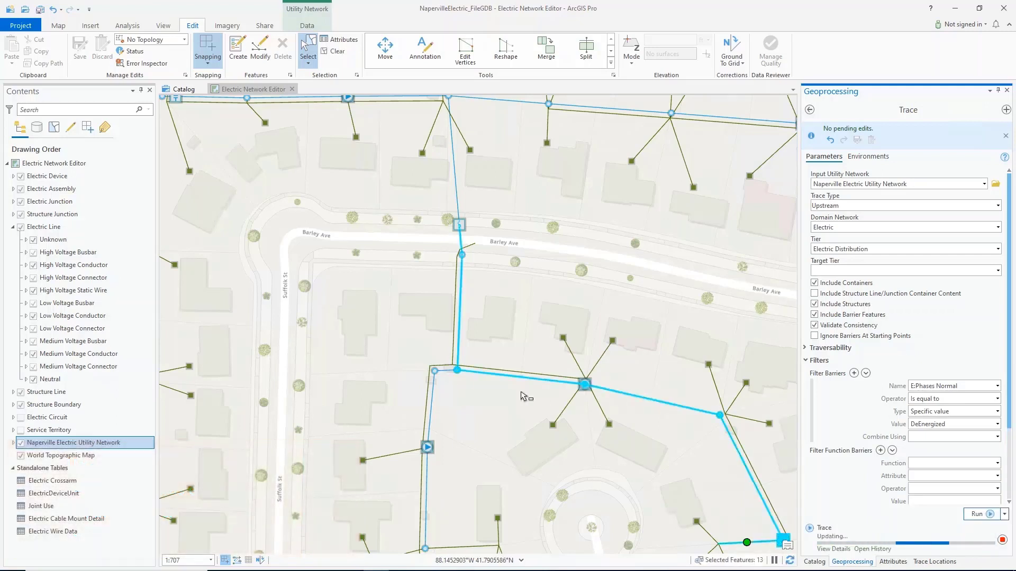
pyautogui.click(981, 514)
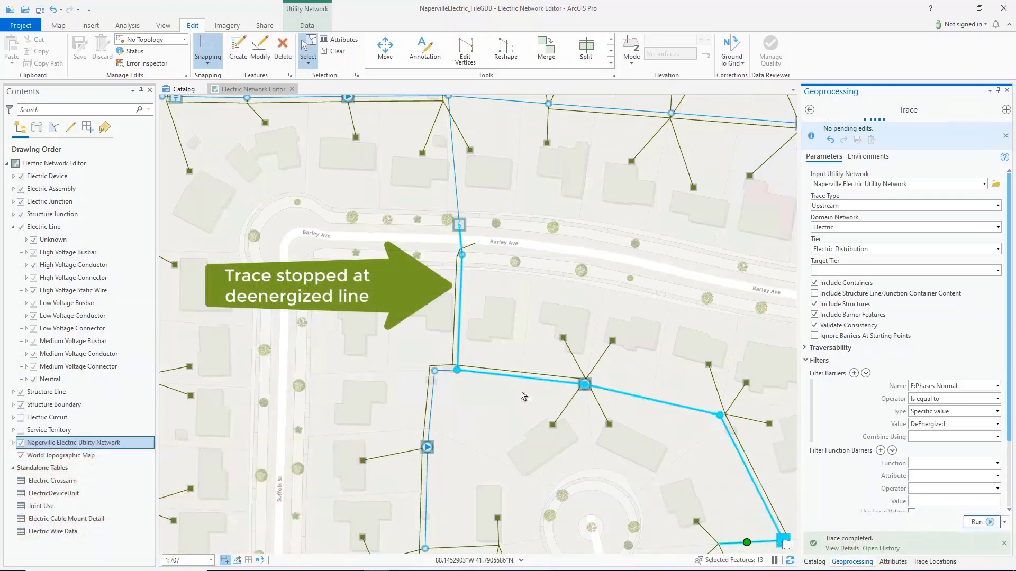